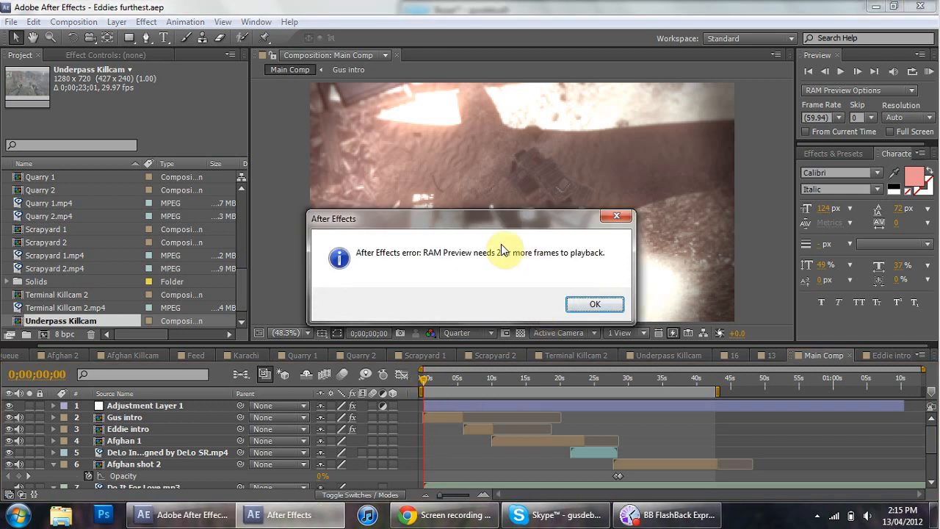
Move the 'RAM Preview needs 2 or more frames' error aside and dismiss it with OK
drag(470, 218, 474, 150)
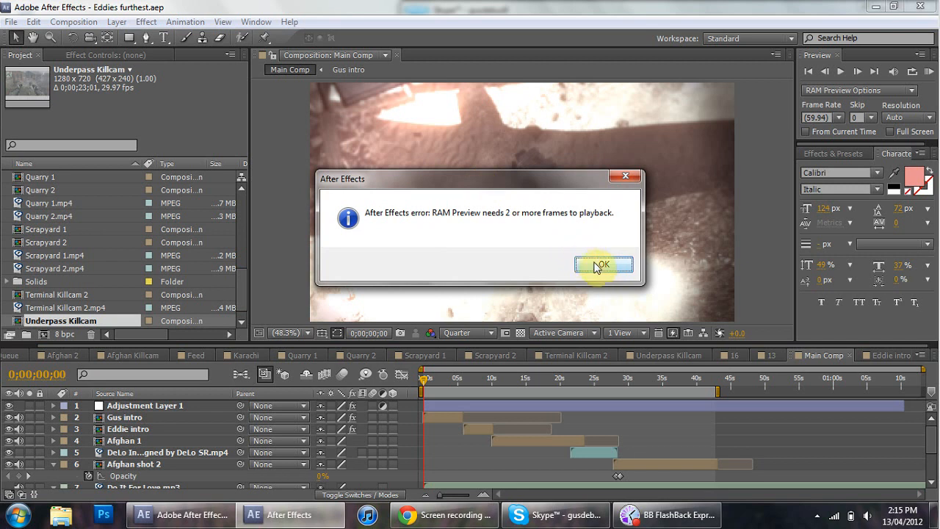
click(602, 264)
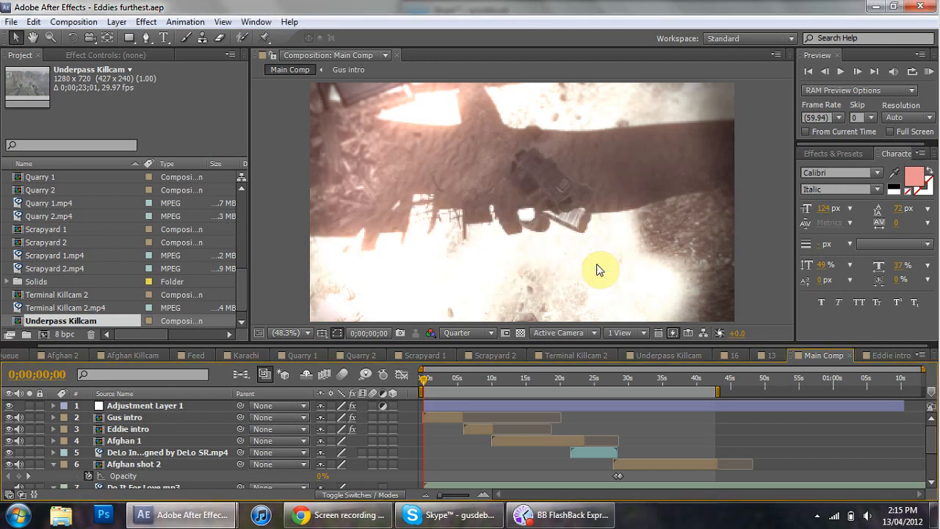
mouse_move(429, 382)
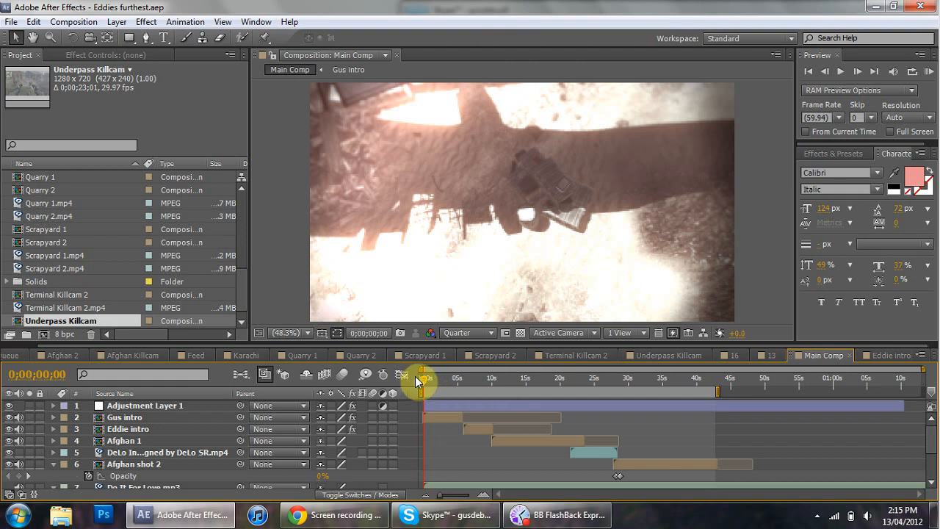
mouse_move(429, 418)
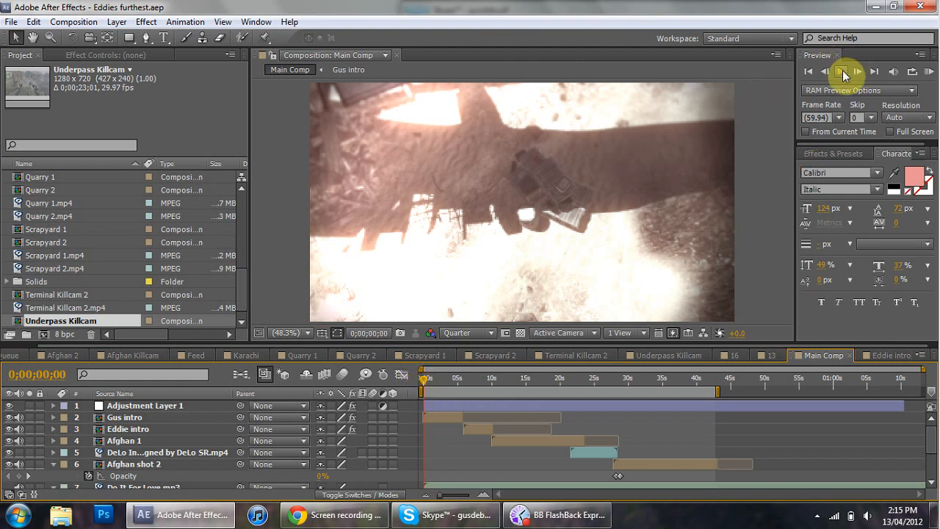
RAM-preview Main Comp from Play and stop it around frame 0;00;00;34
click(841, 72)
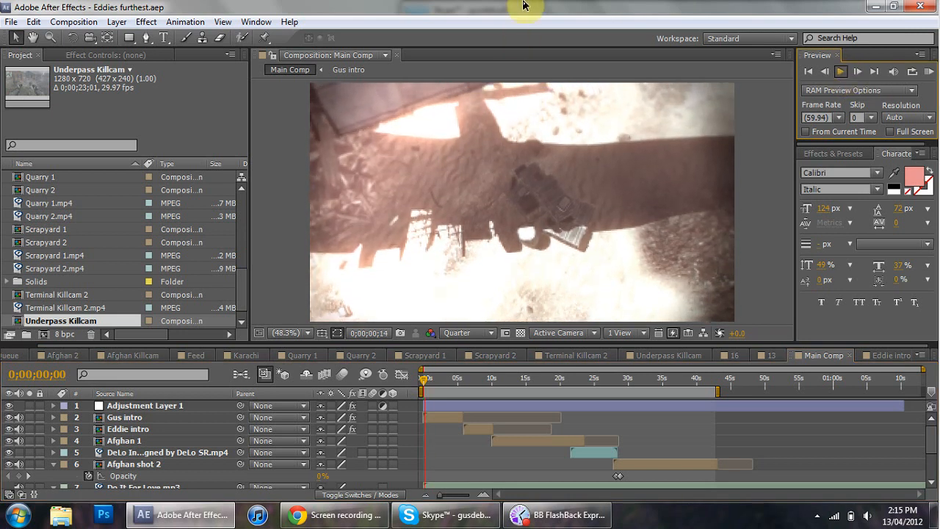
click(841, 71)
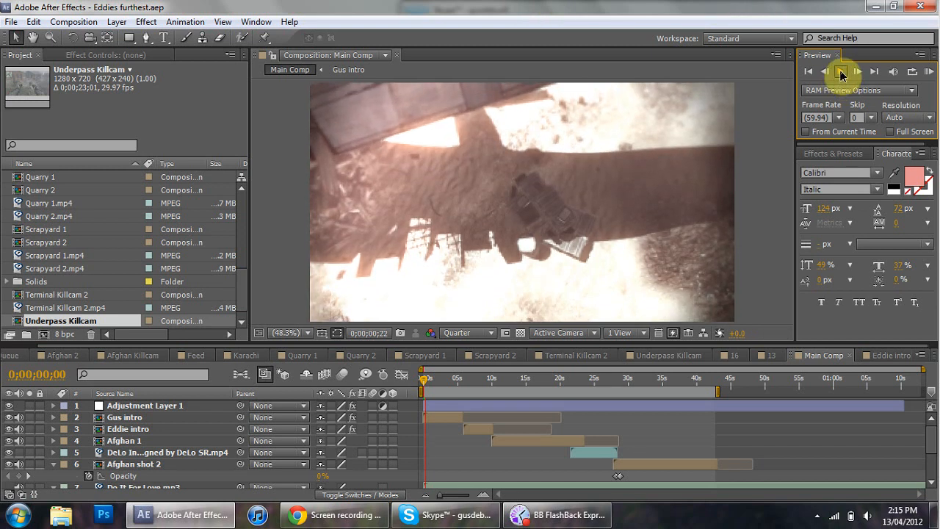
click(841, 71)
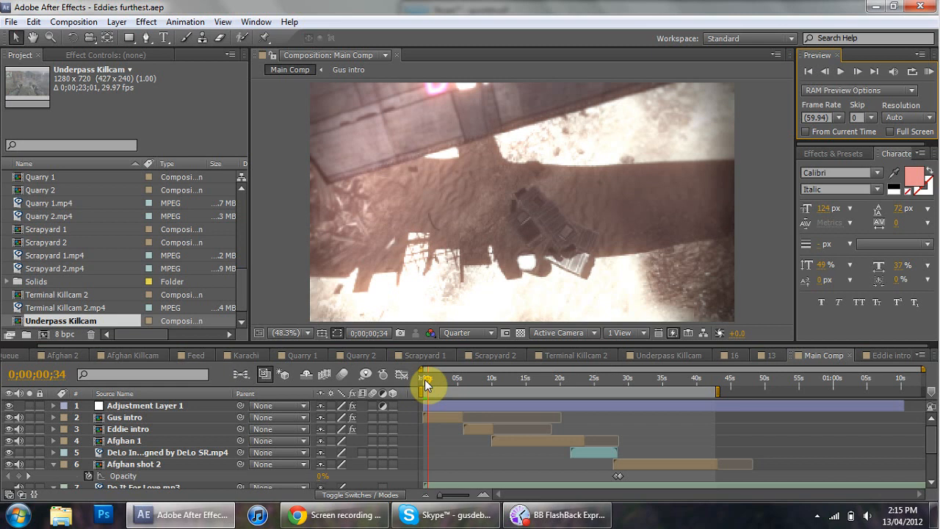
mouse_move(427, 383)
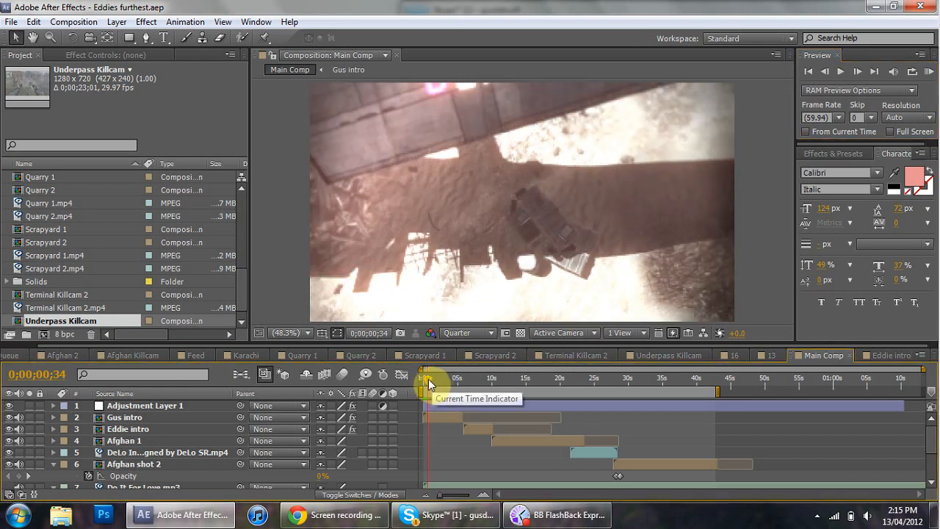
mouse_move(349, 6)
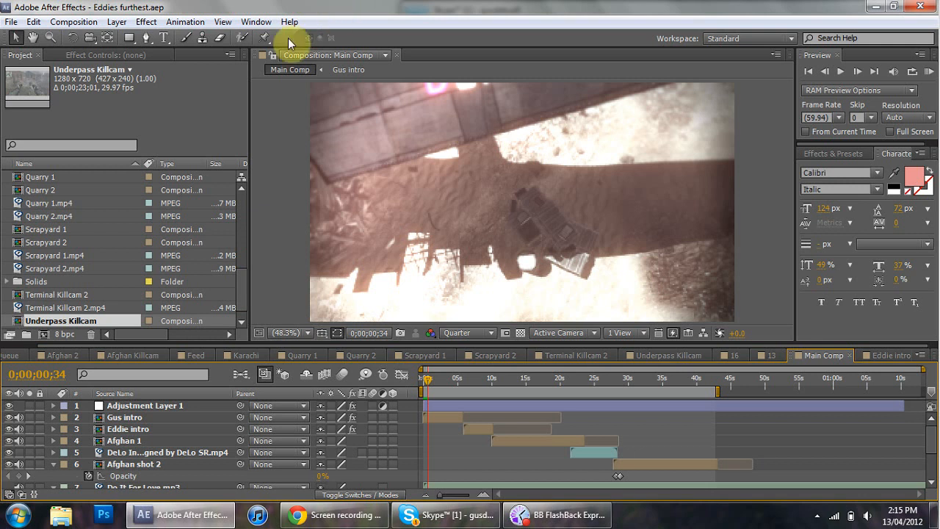
mouse_move(120, 22)
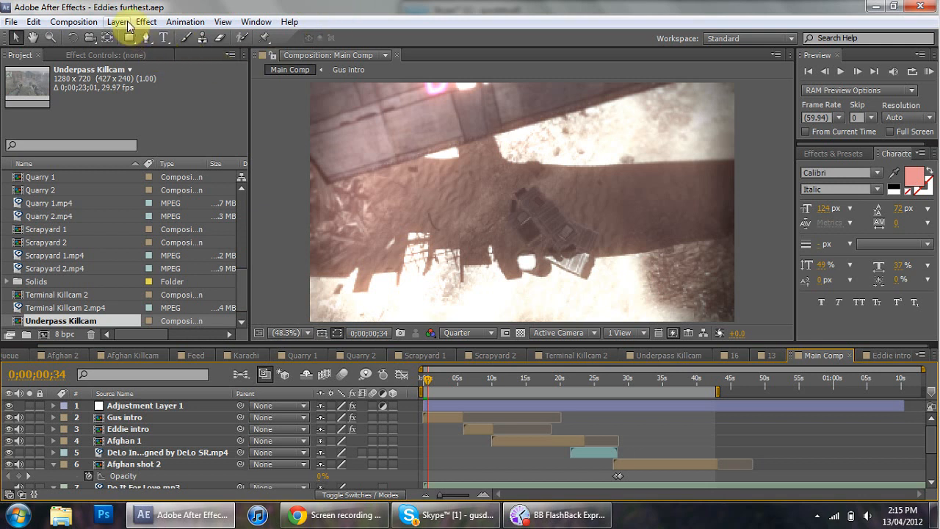
Return the Current Time Indicator to 0;00;00;00 via the Time Ruler
click(34, 21)
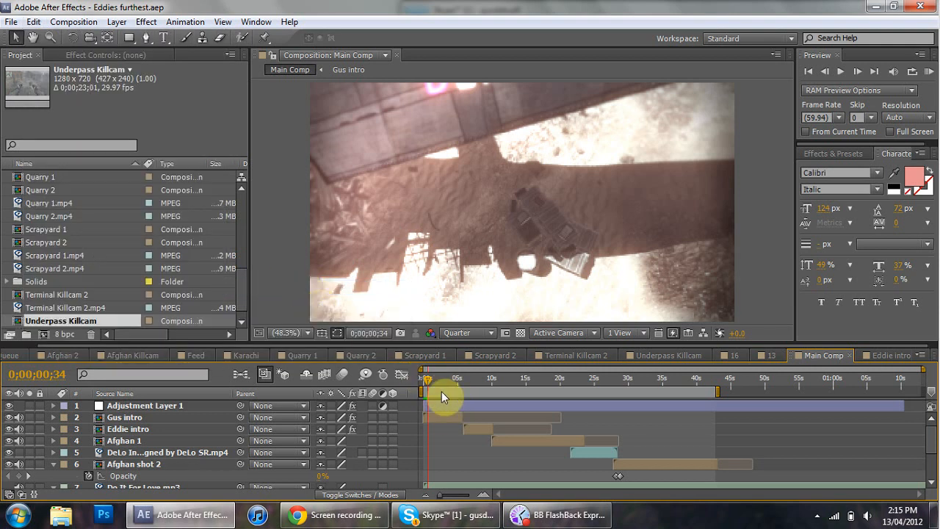
mouse_move(456, 382)
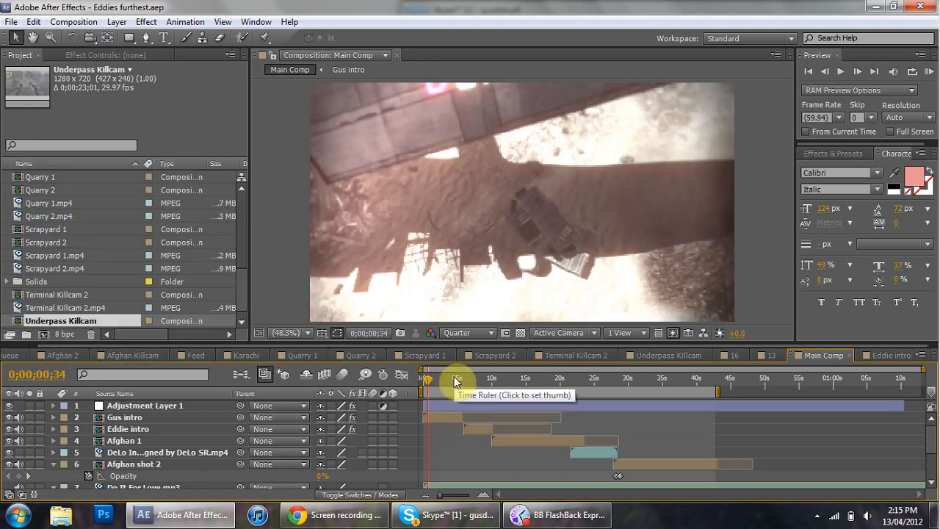
click(423, 378)
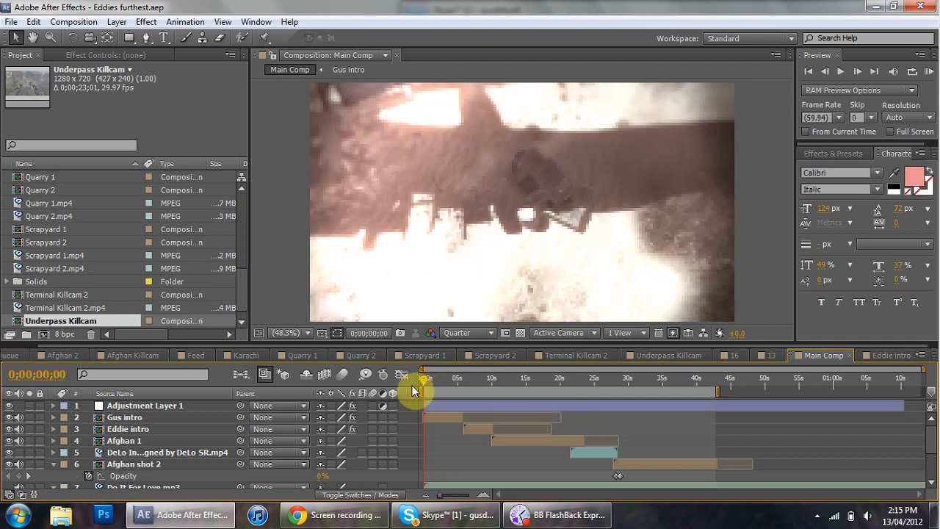
Scrub the timeline start and run a fresh RAM Preview, reaching about 0;00;00;37
drag(417, 380, 440, 380)
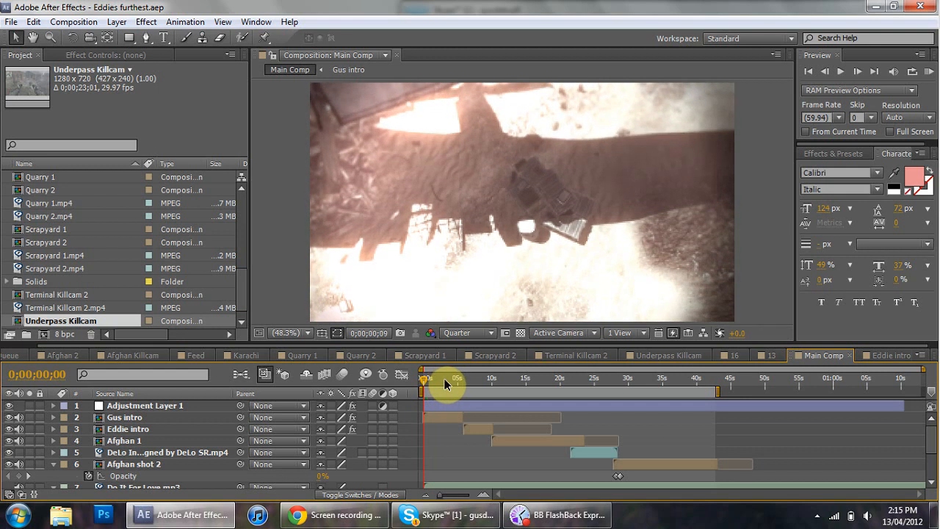
drag(447, 380, 426, 380)
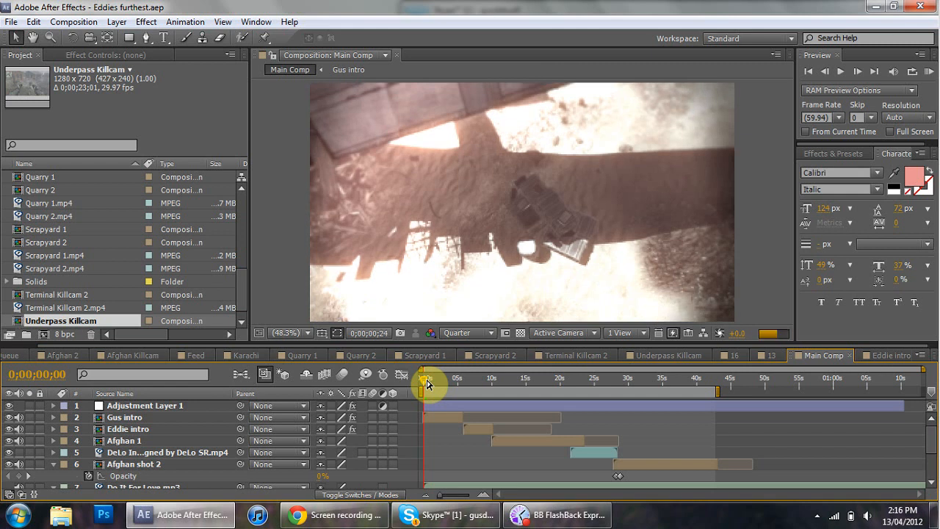
click(429, 377)
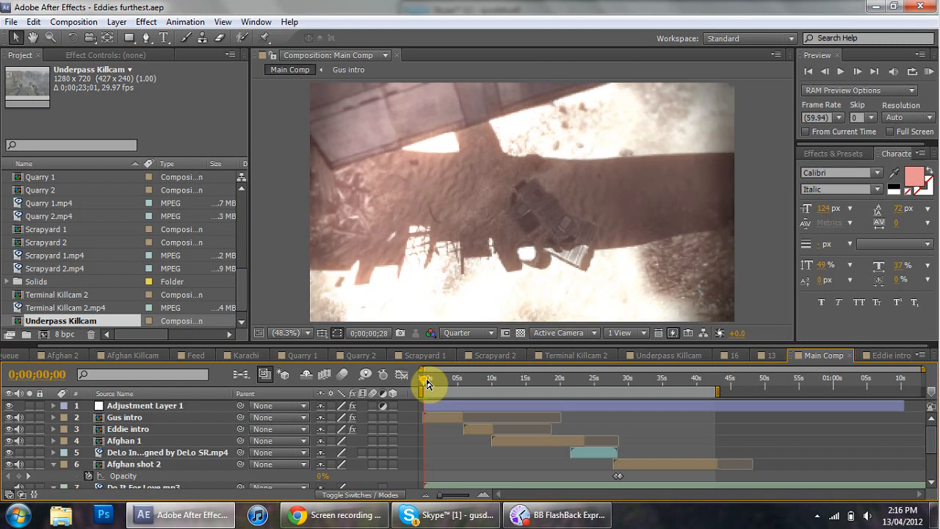
click(430, 382)
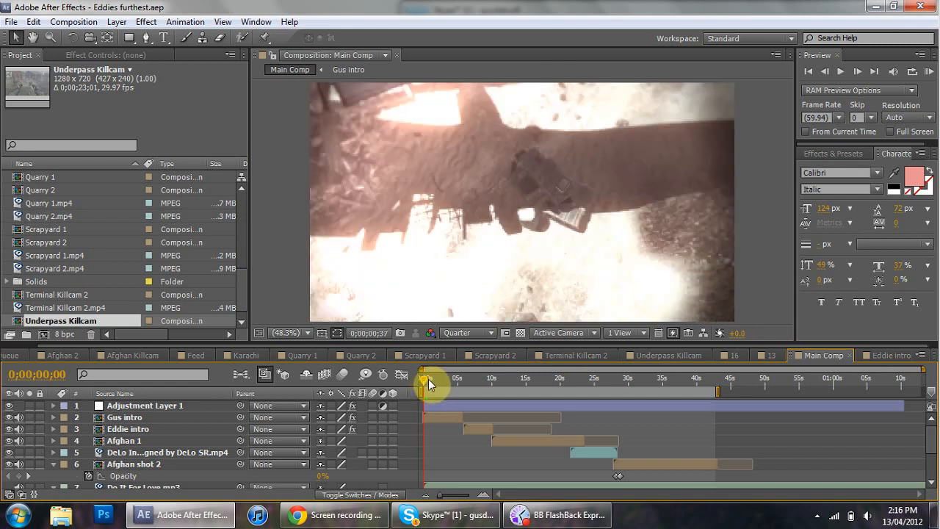